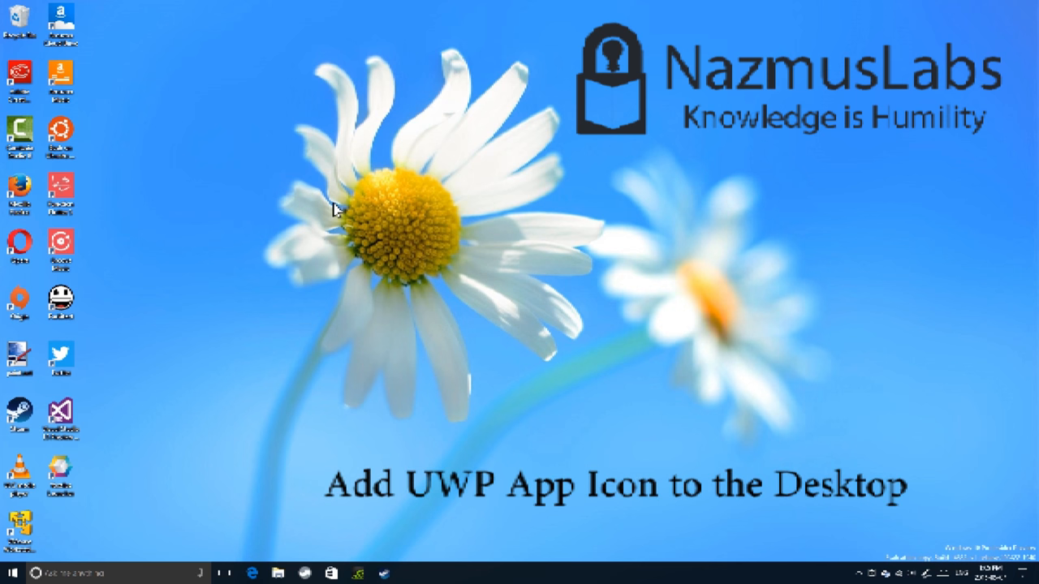
mouse_move(316, 432)
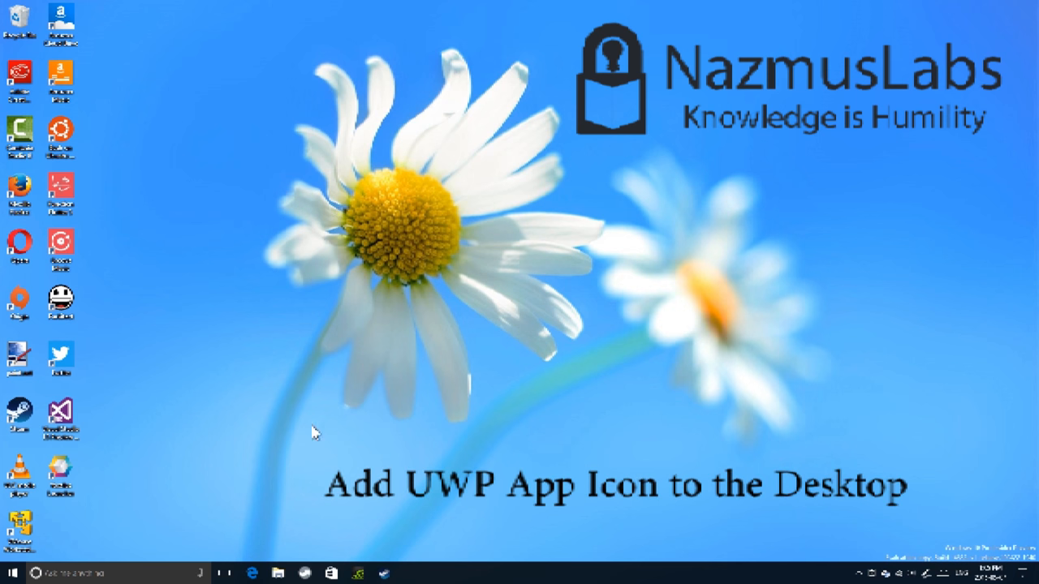
Step: Check the Store app, then scroll the Start menu's All apps list to the colourful game
click(330, 573)
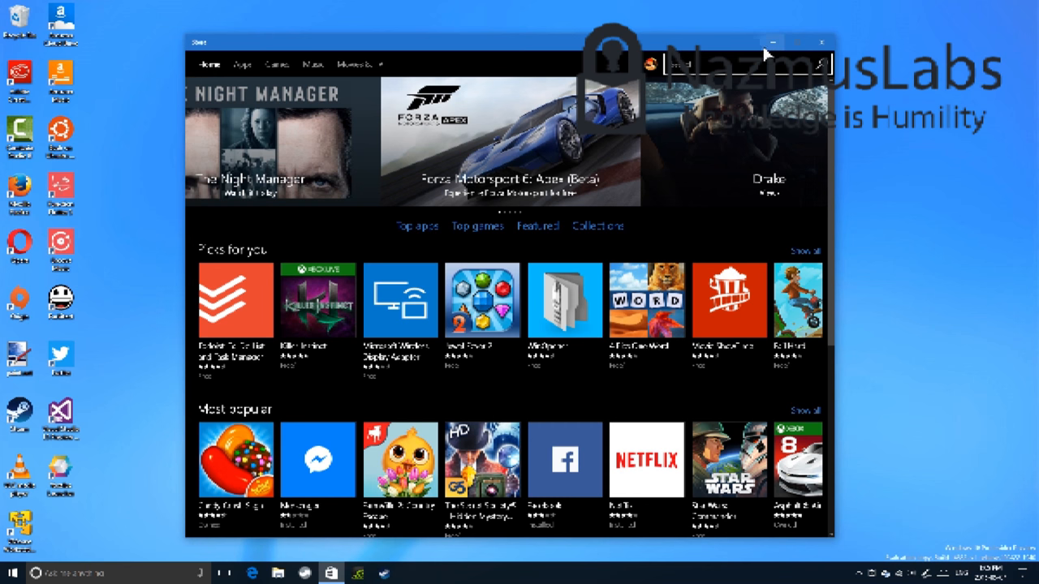
click(822, 41)
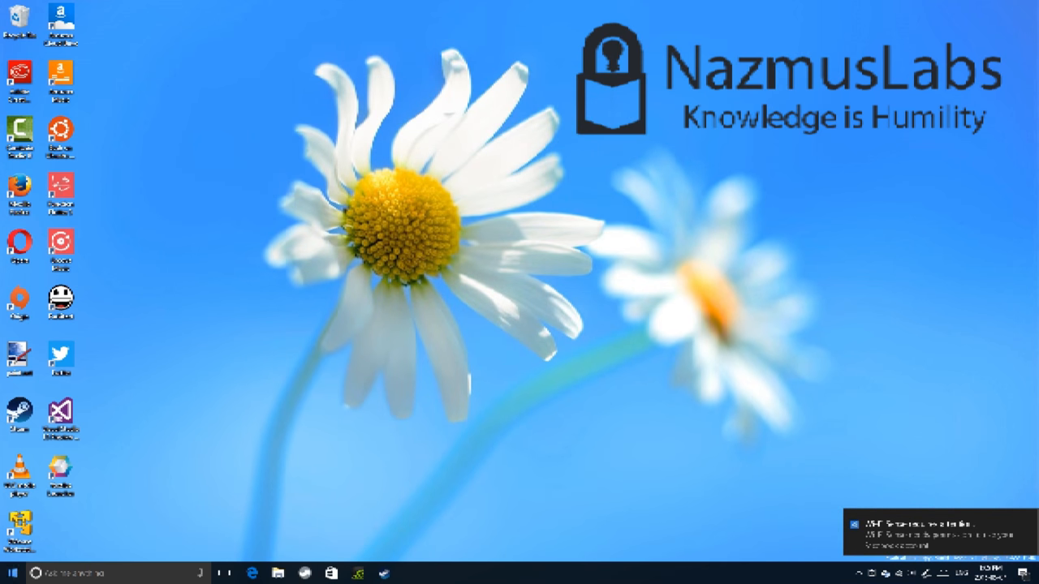
click(10, 573)
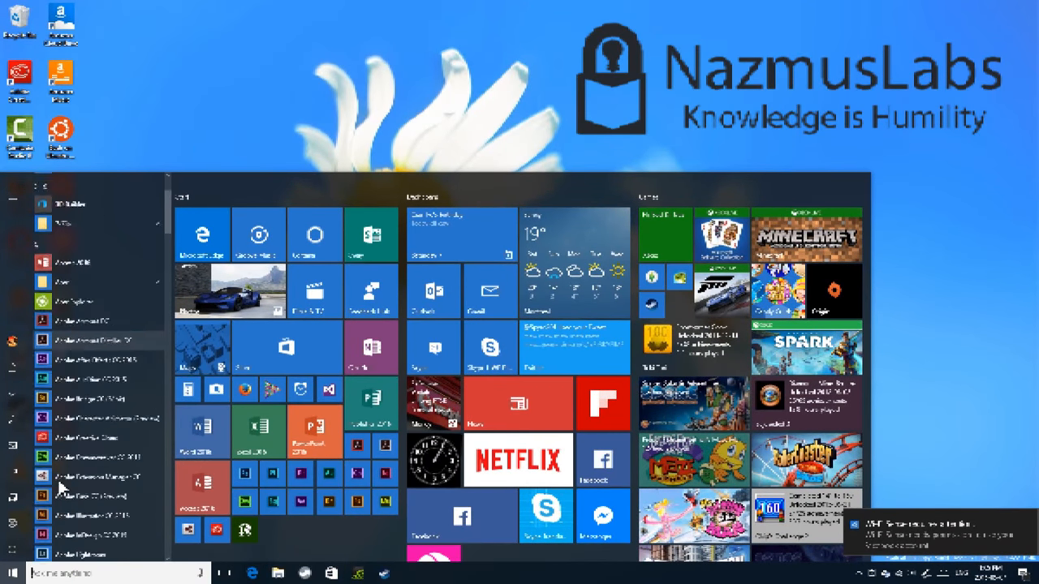
scroll(down, 3)
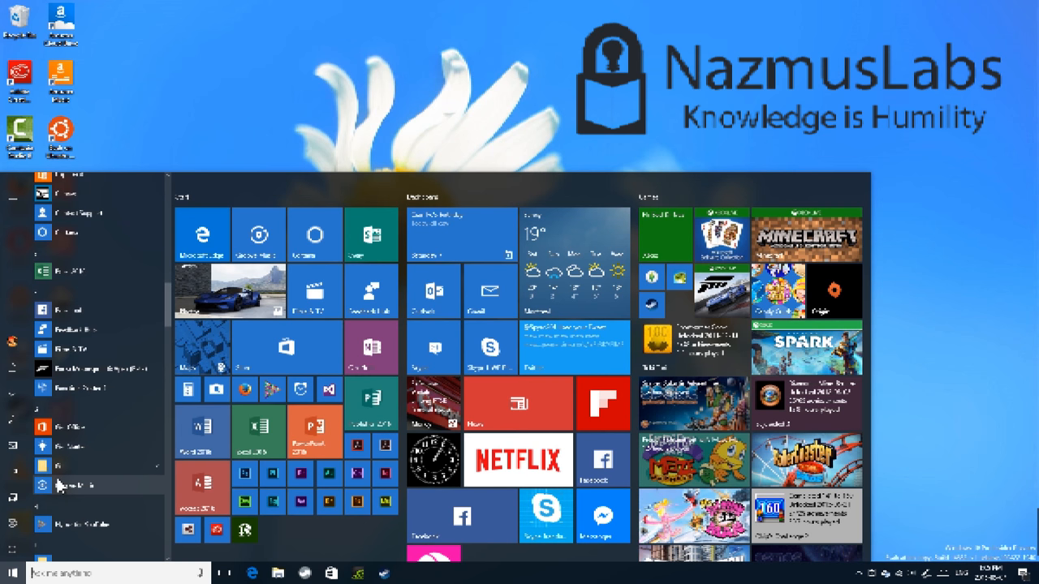
scroll(down, 3)
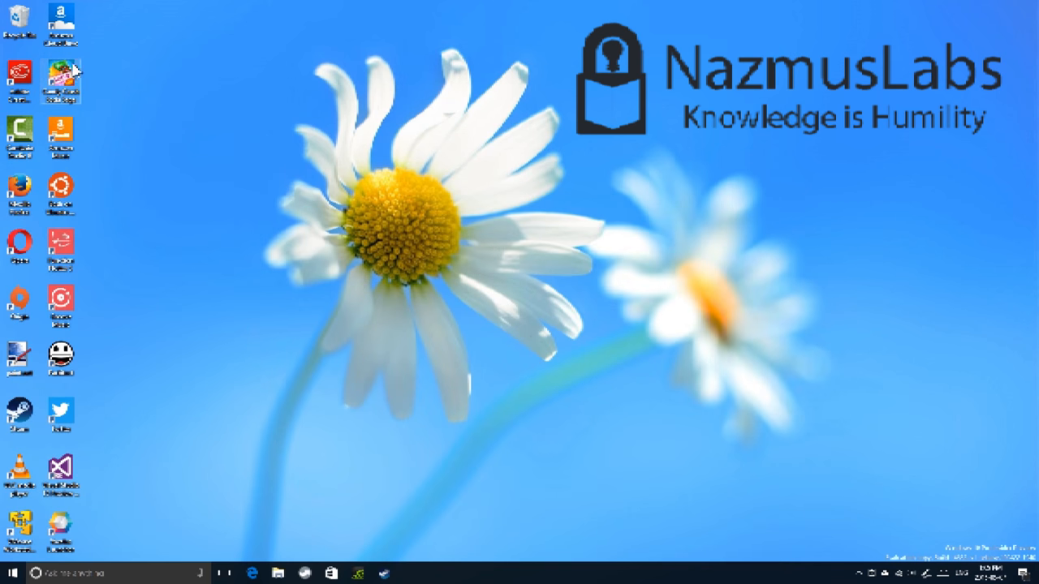
Step: Bring up the desktop context menu to arrange the icons by name
right_click(244, 98)
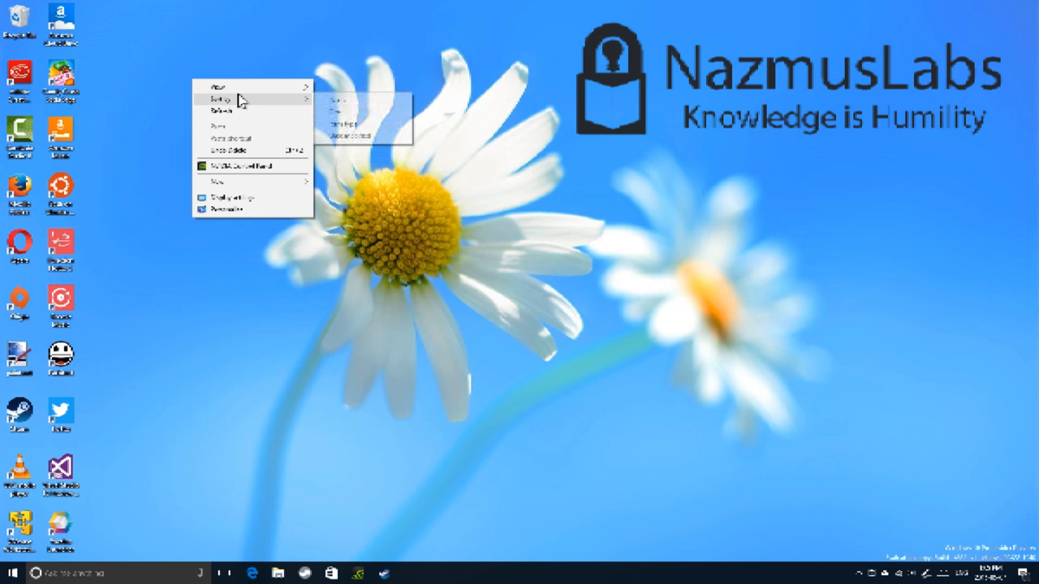
mouse_move(219, 87)
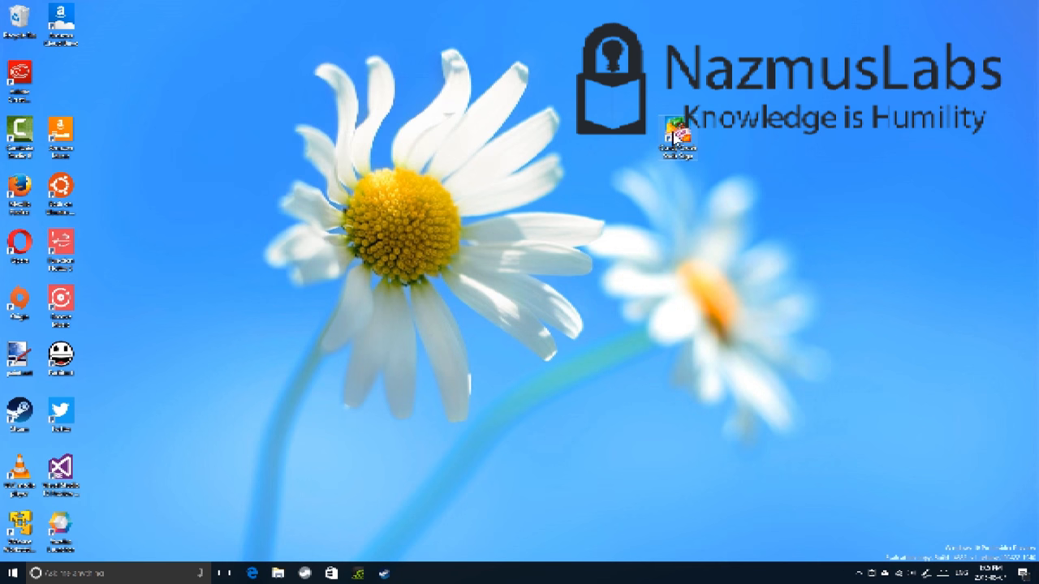
Step: Add the blank-icon game shortcut, placing it by the left daisy and the colourful game on the right flower
click(10, 573)
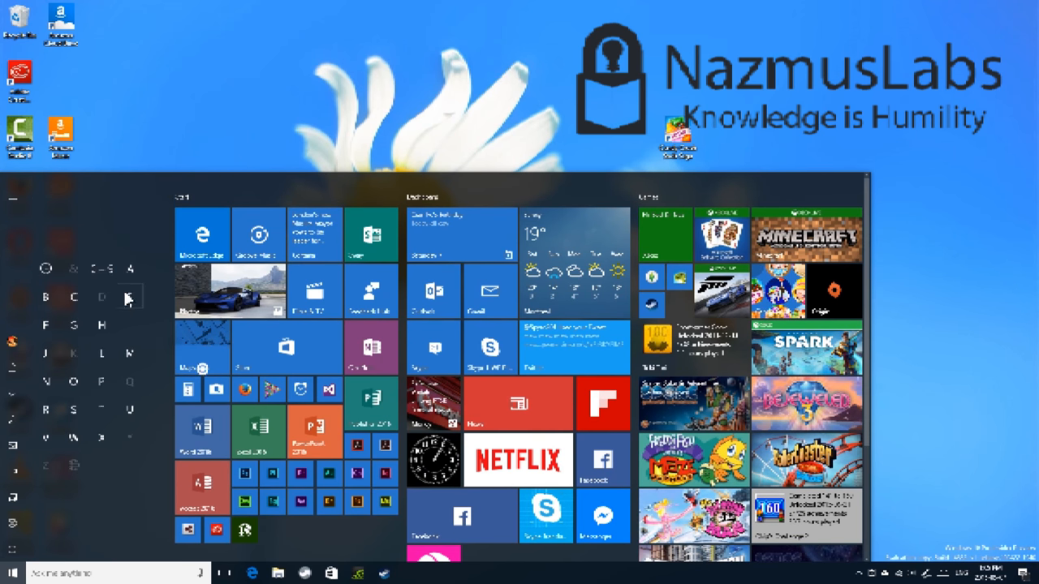
mouse_move(53, 306)
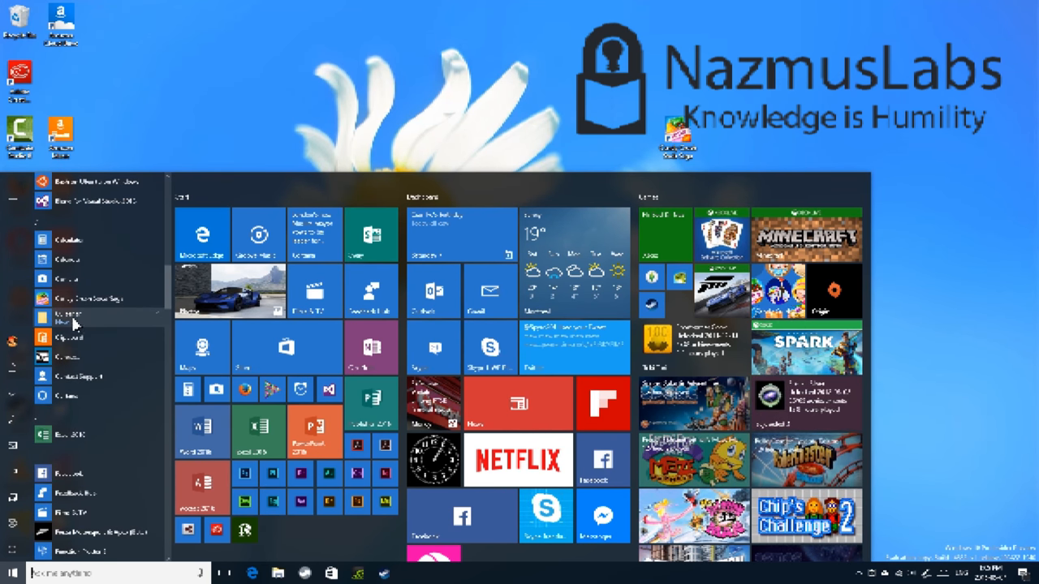
scroll(down, 3)
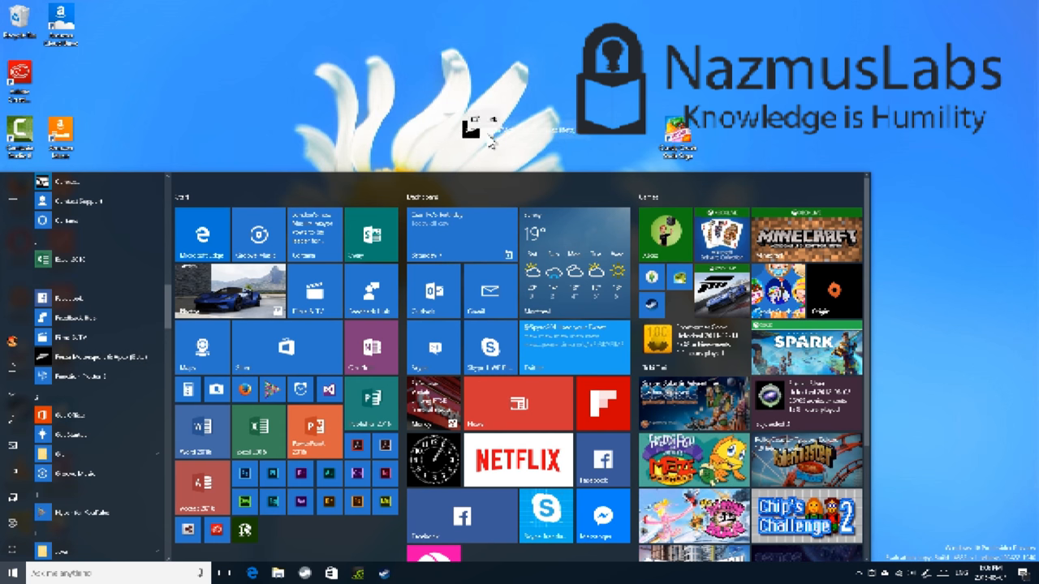
click(12, 572)
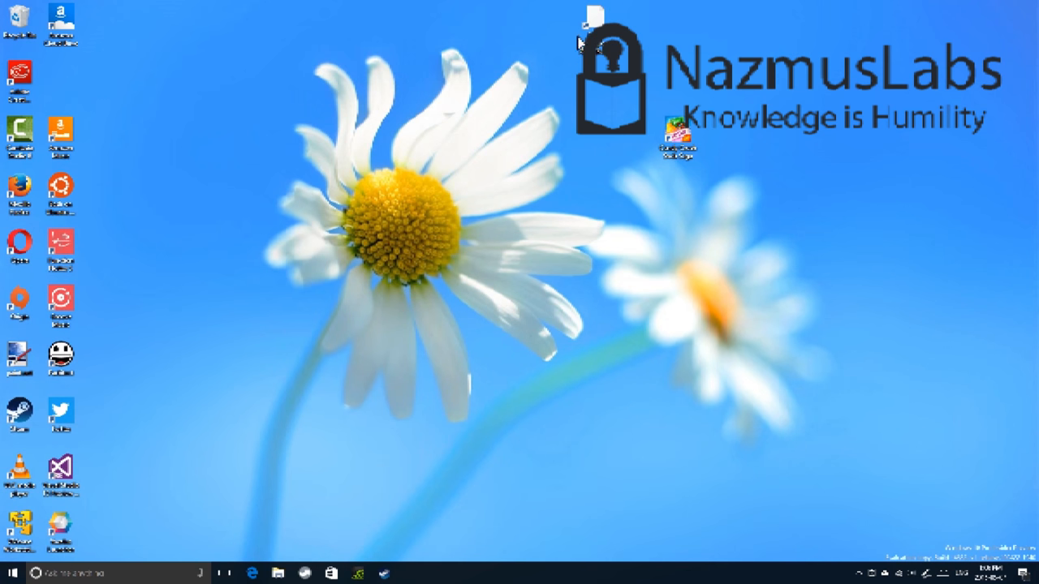
drag(592, 24, 267, 365)
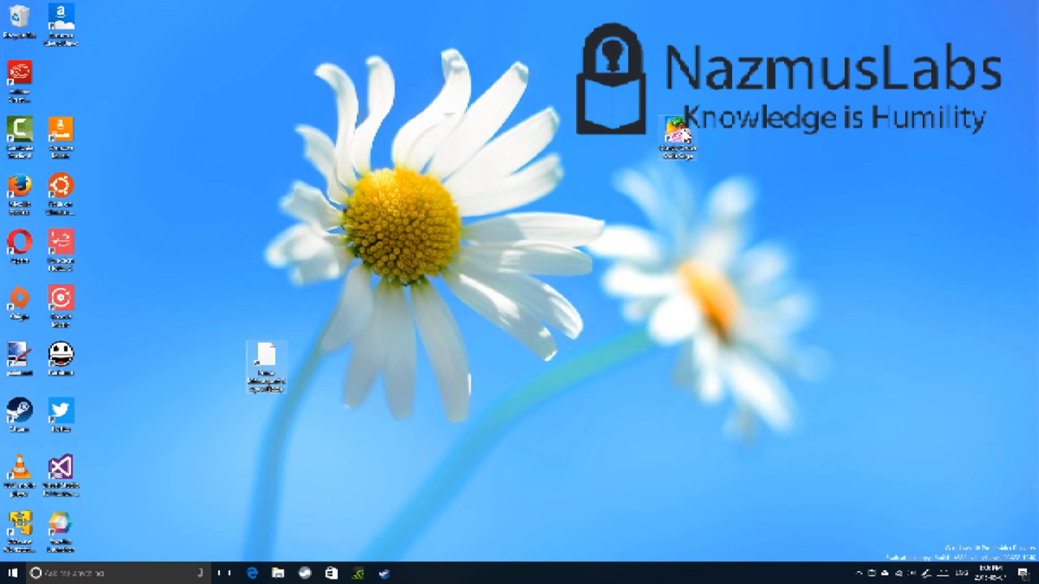
drag(678, 134, 595, 248)
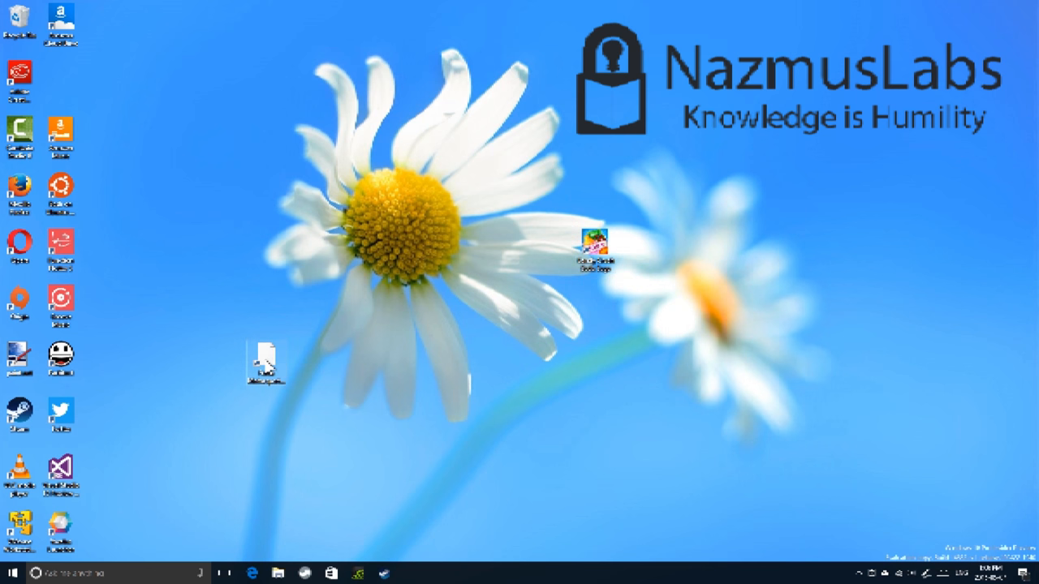
Step: Open the blank shortcut's Properties, browse Change Icon choices twice, and confirm the settings
right_click(264, 357)
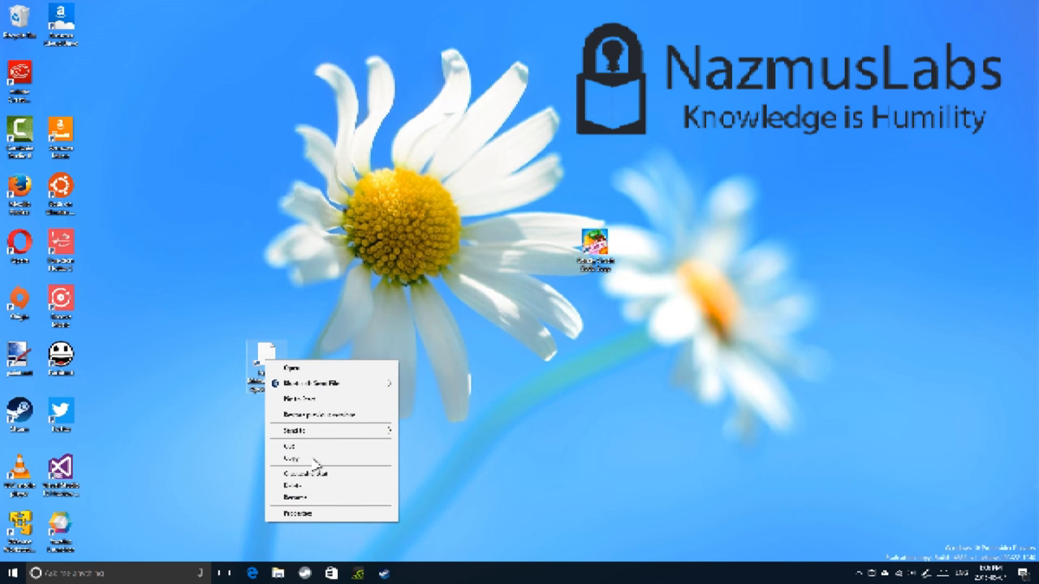
click(298, 513)
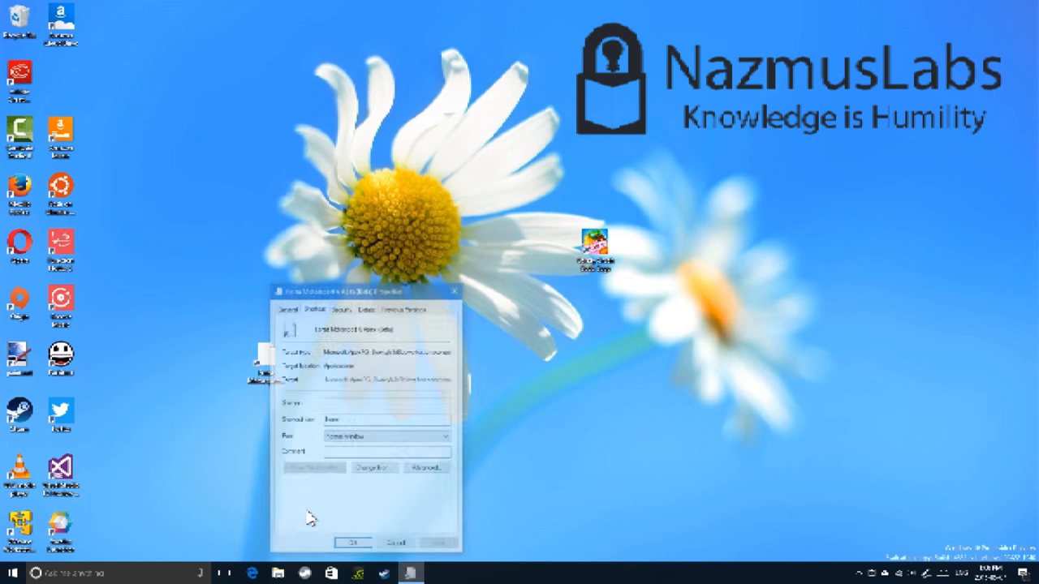
click(373, 468)
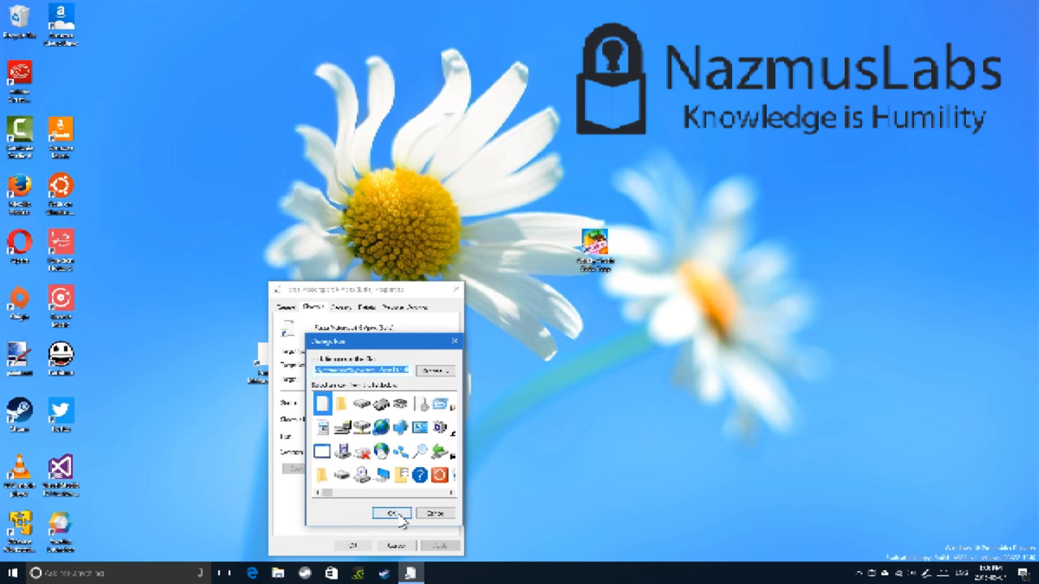
click(391, 513)
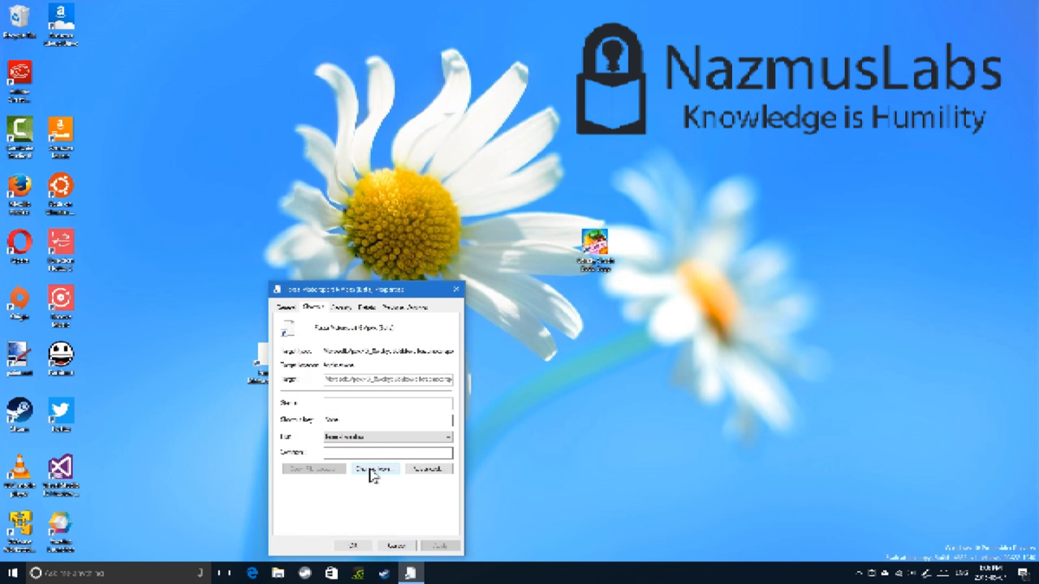
click(373, 469)
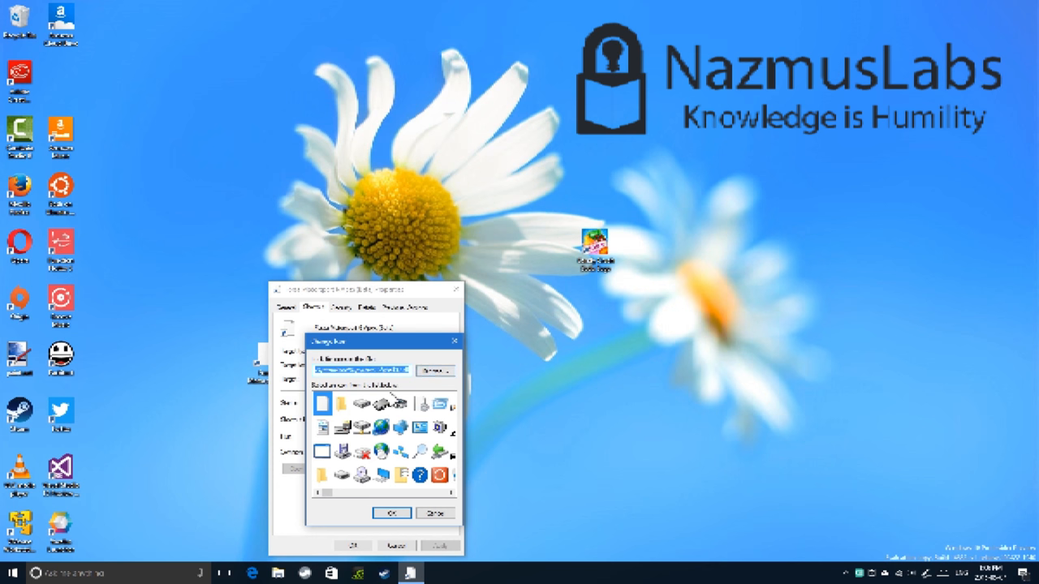
click(435, 371)
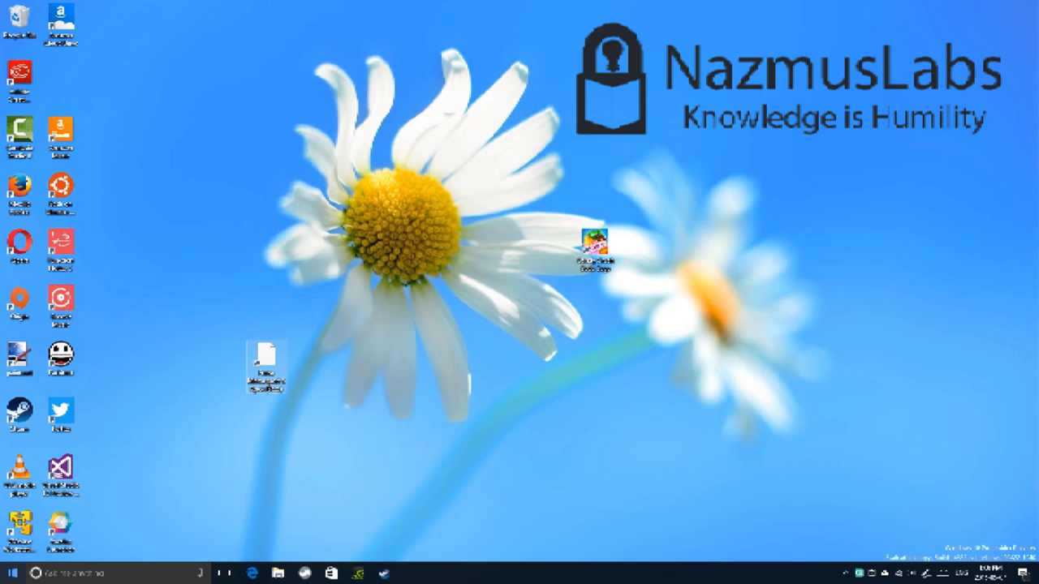
Step: Open Start and scroll down the All apps list to reach more Store apps
click(11, 573)
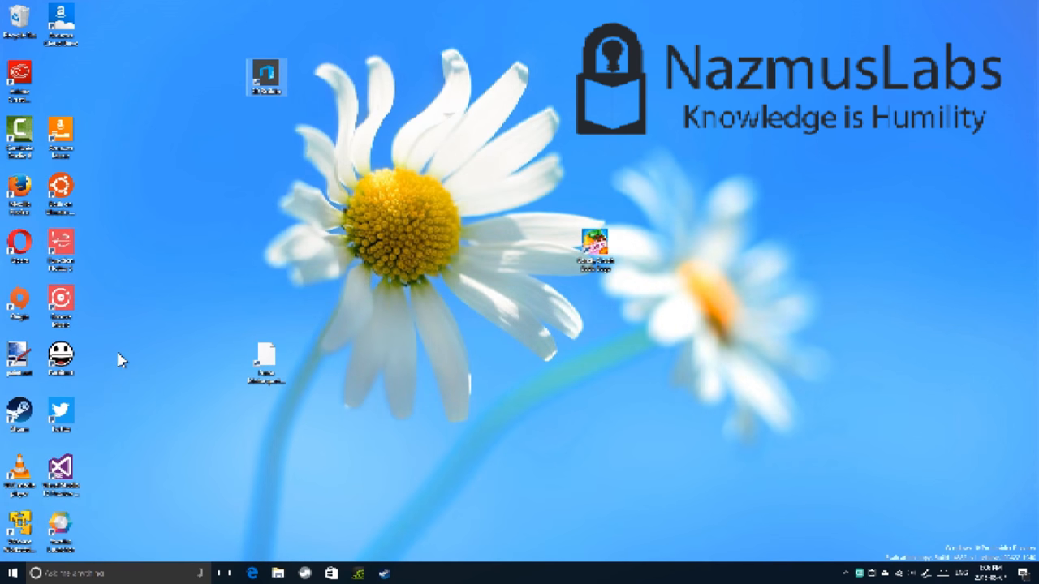
click(11, 573)
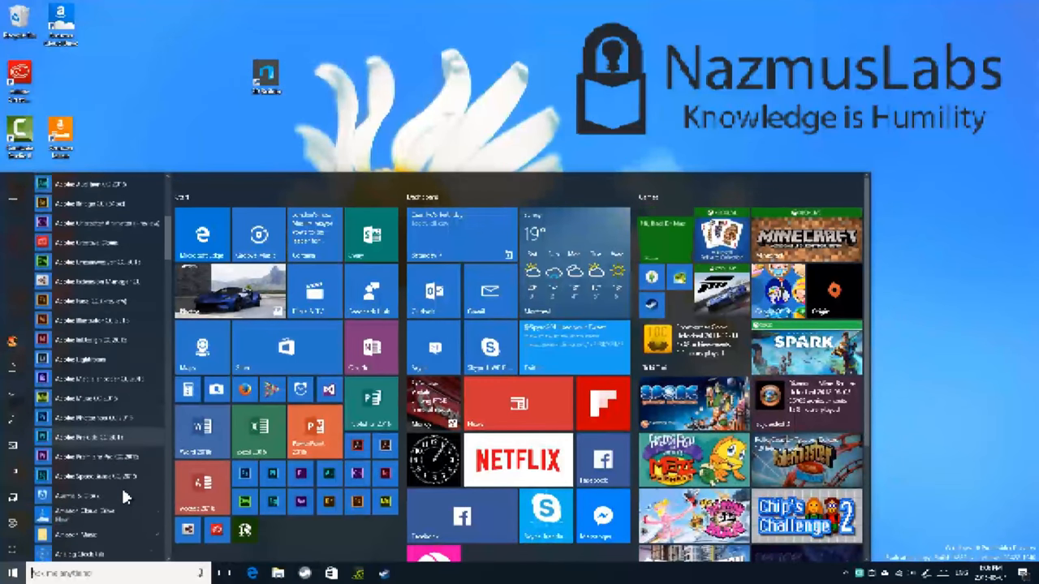
scroll(down, 3)
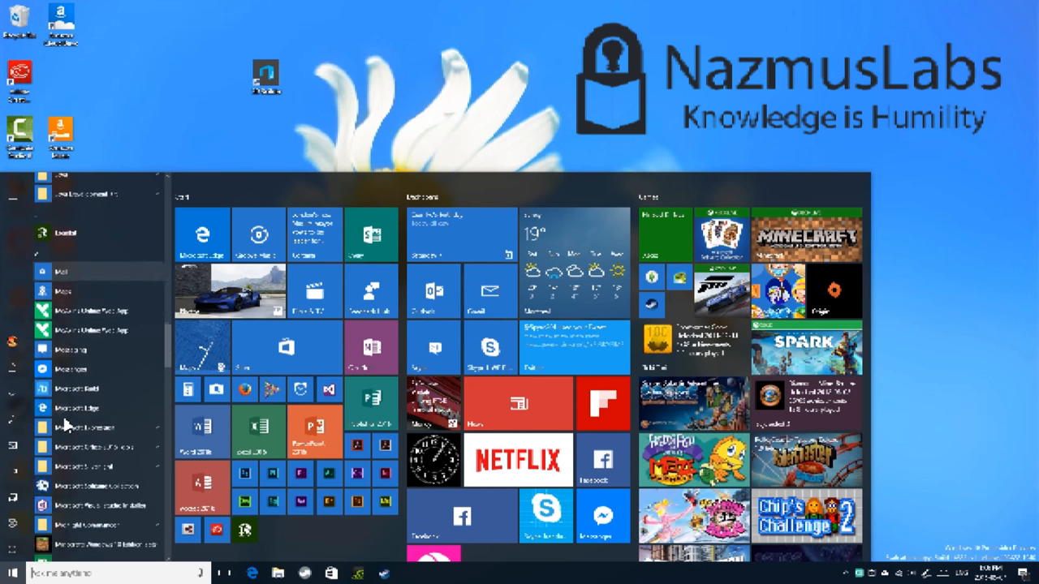
scroll(down, 3)
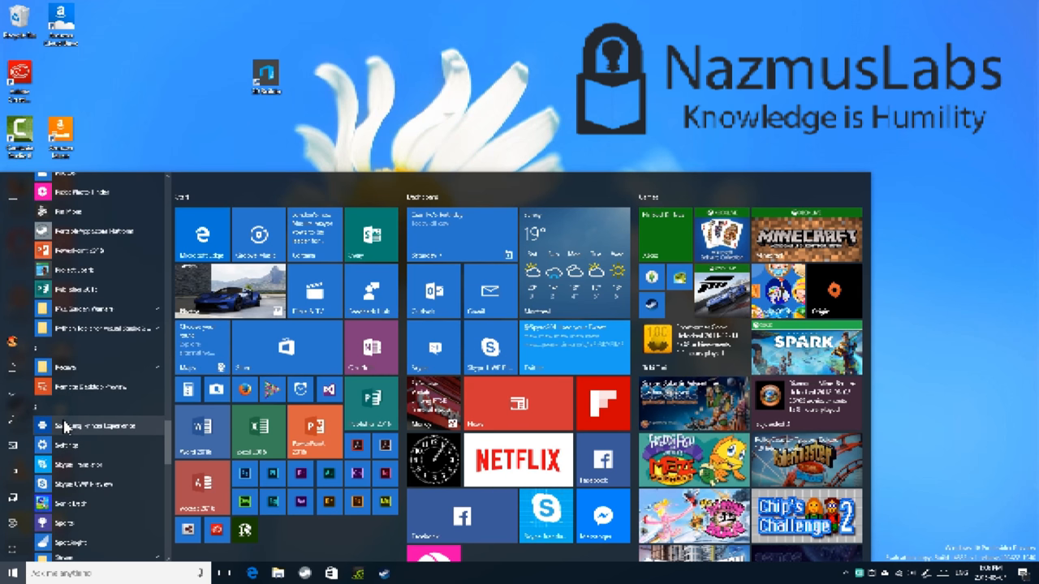
scroll(down, 3)
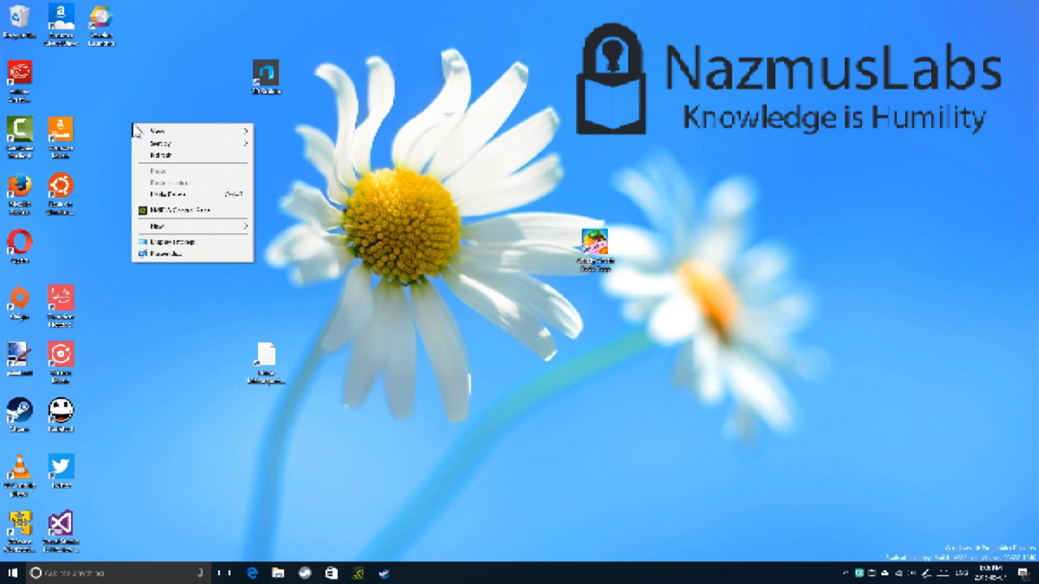
Step: Re-sort the desktop icons into auto-arranged columns along the left edge
click(215, 115)
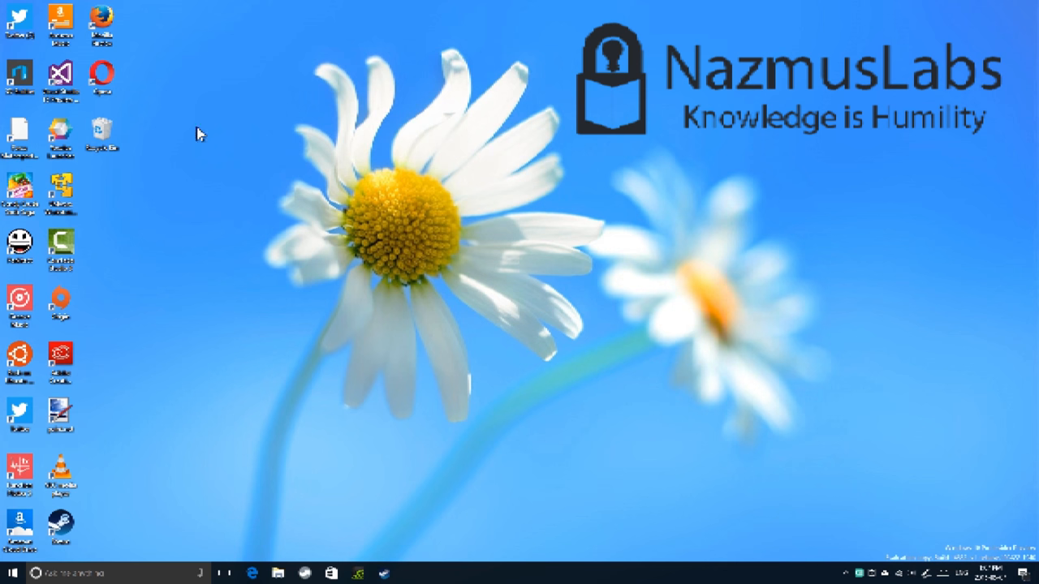
mouse_move(20, 69)
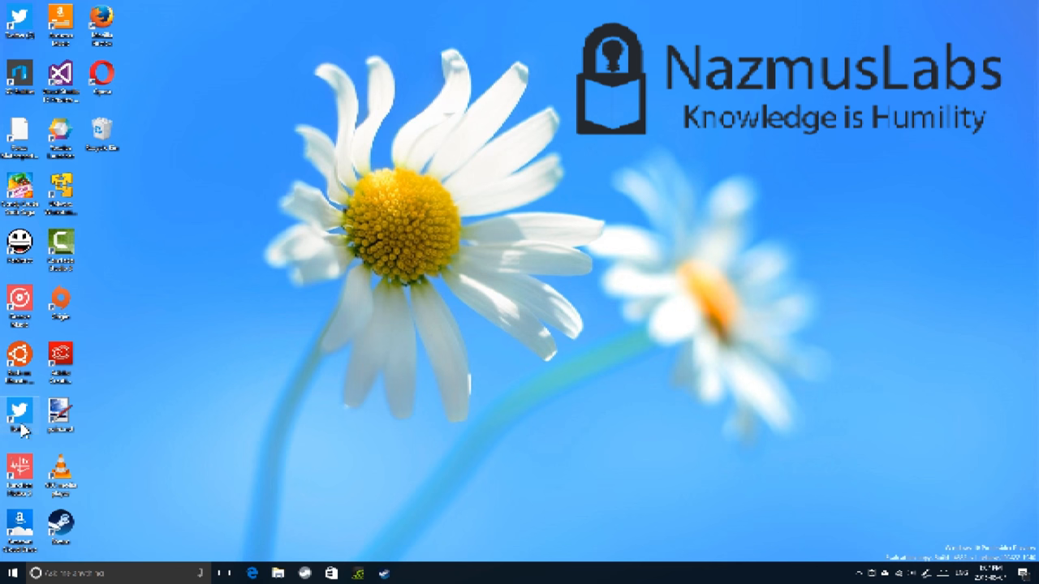
mouse_move(19, 417)
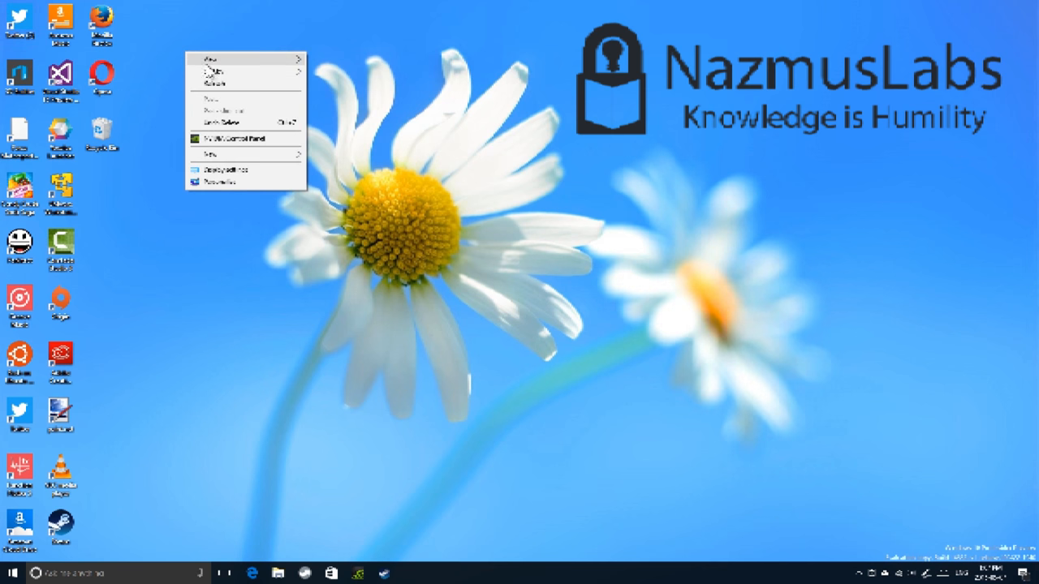
mouse_move(271, 73)
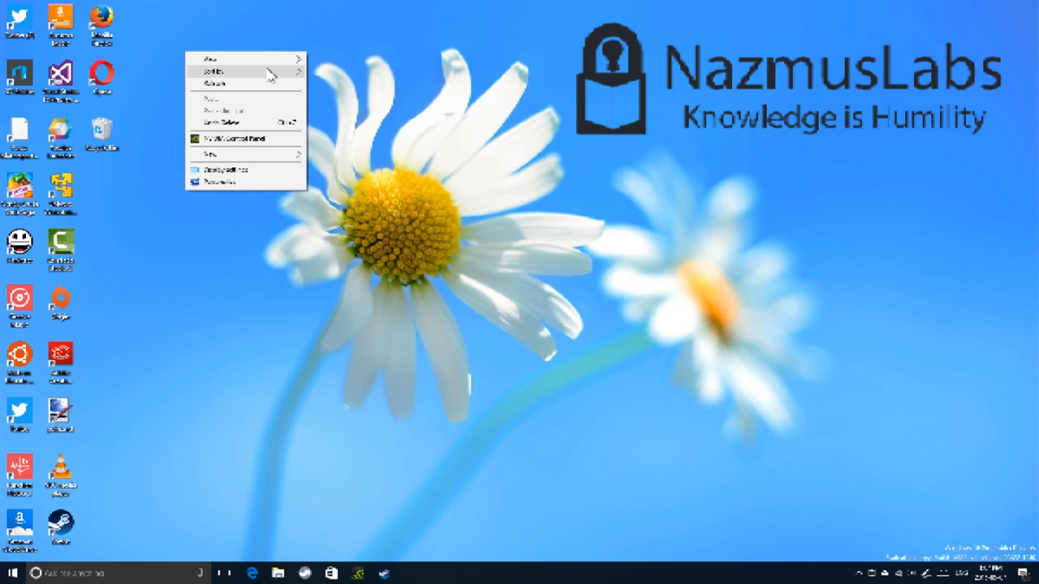
Step: Choose Name under Sort by to reorder the desktop icons alphabetically
click(210, 76)
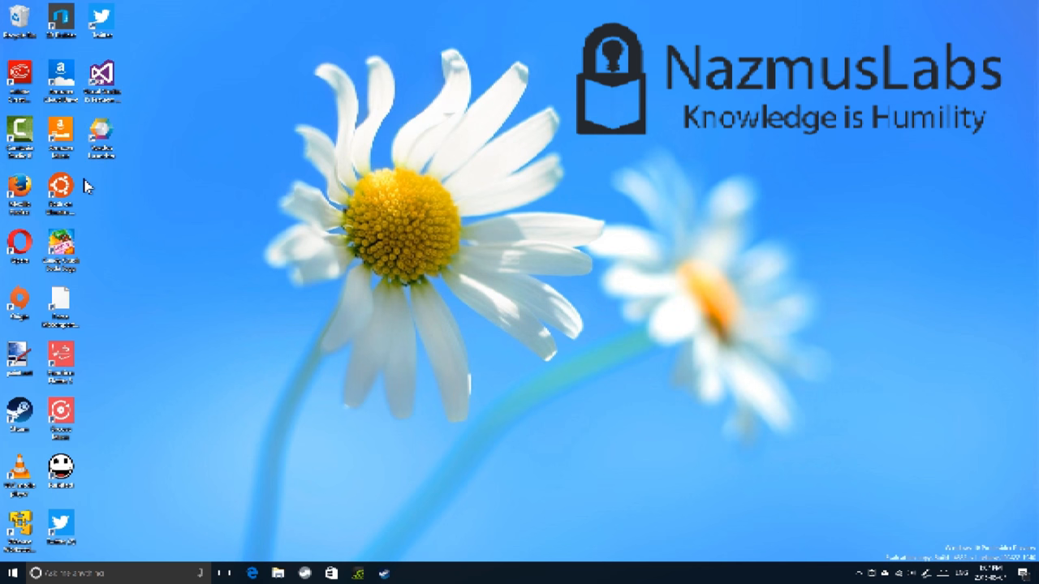
mouse_move(160, 73)
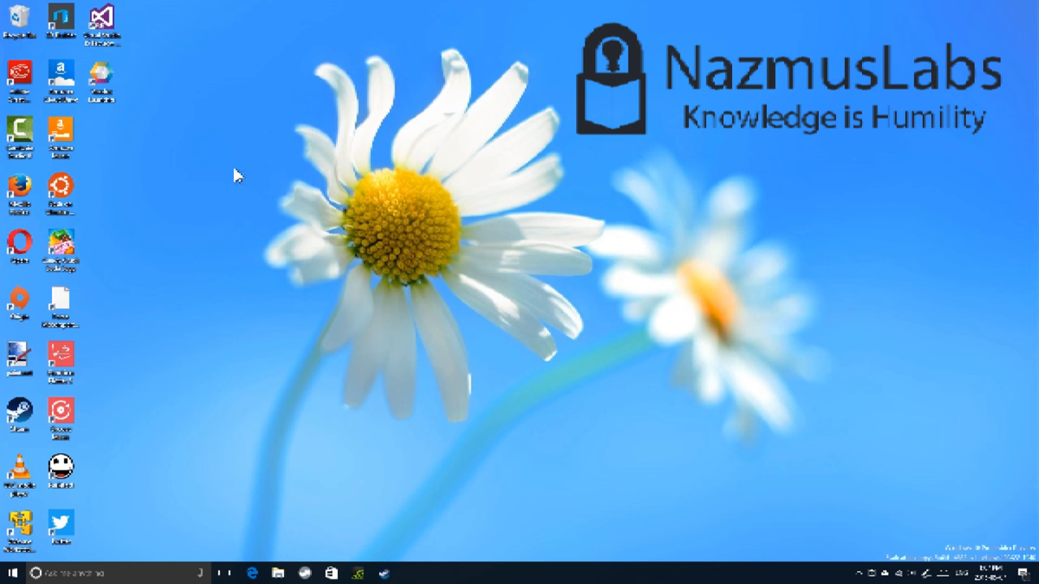
mouse_move(270, 125)
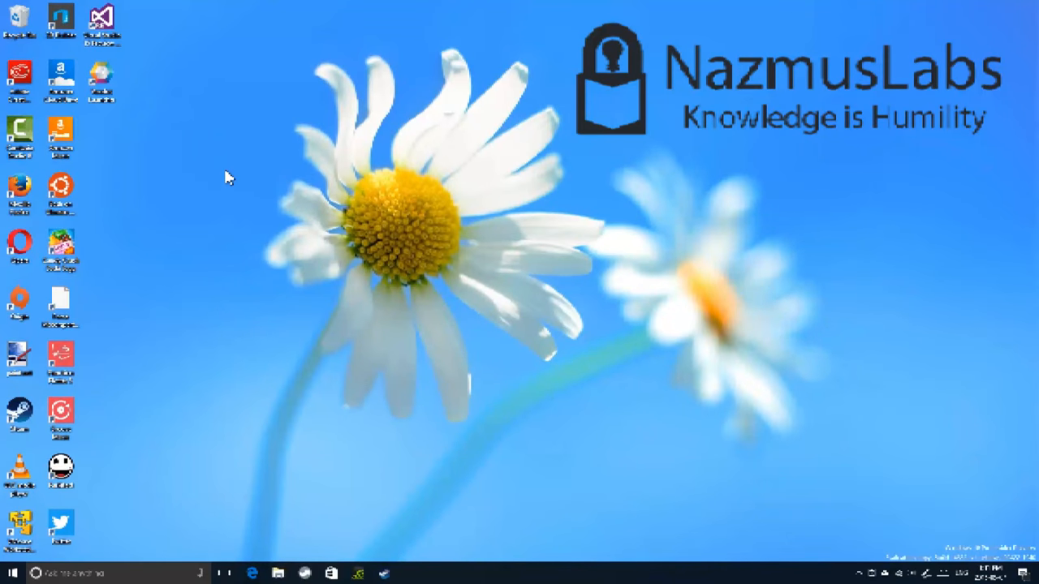
mouse_move(152, 193)
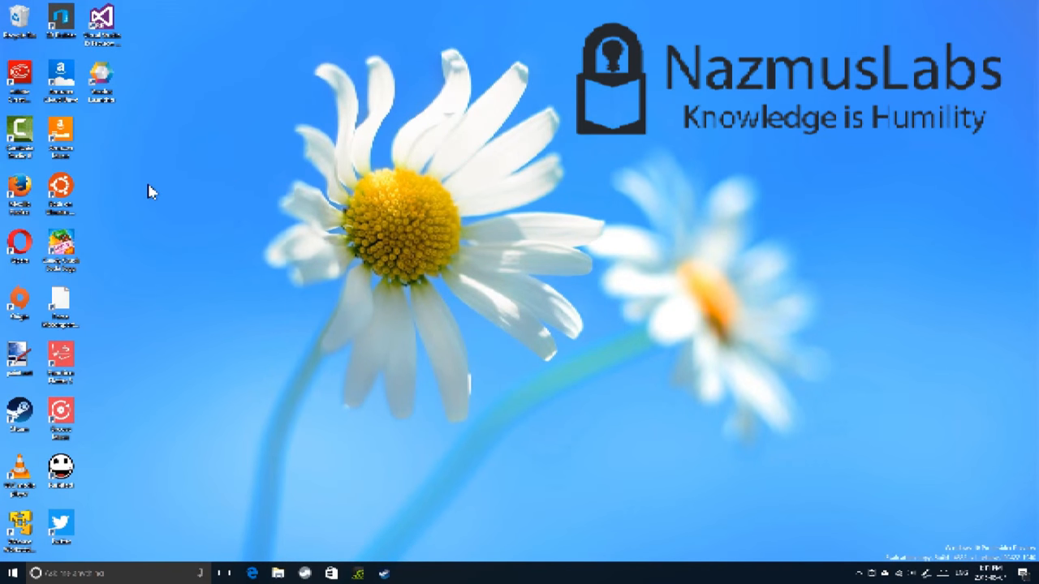
mouse_move(77, 384)
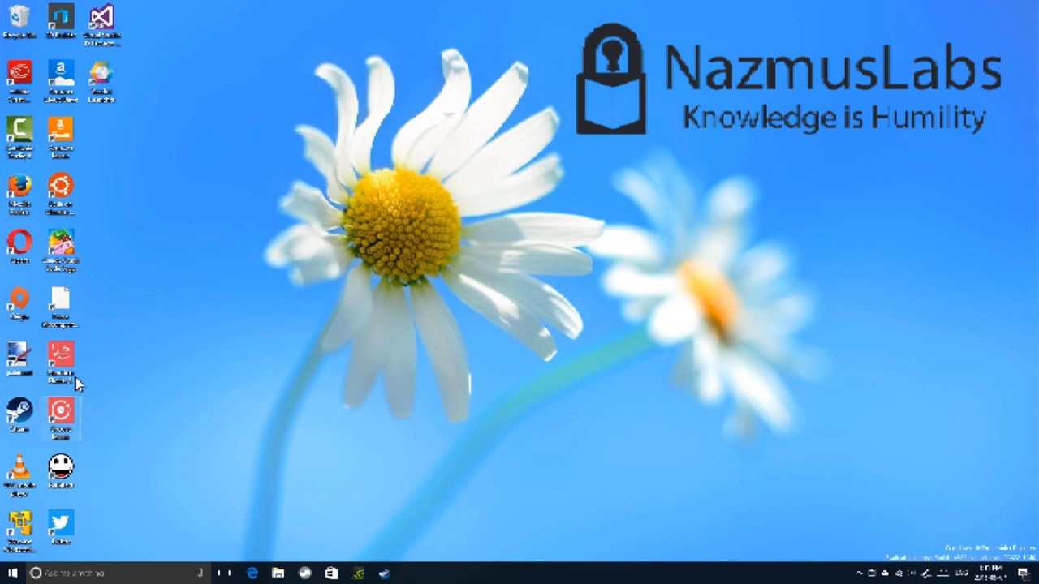
mouse_move(55, 389)
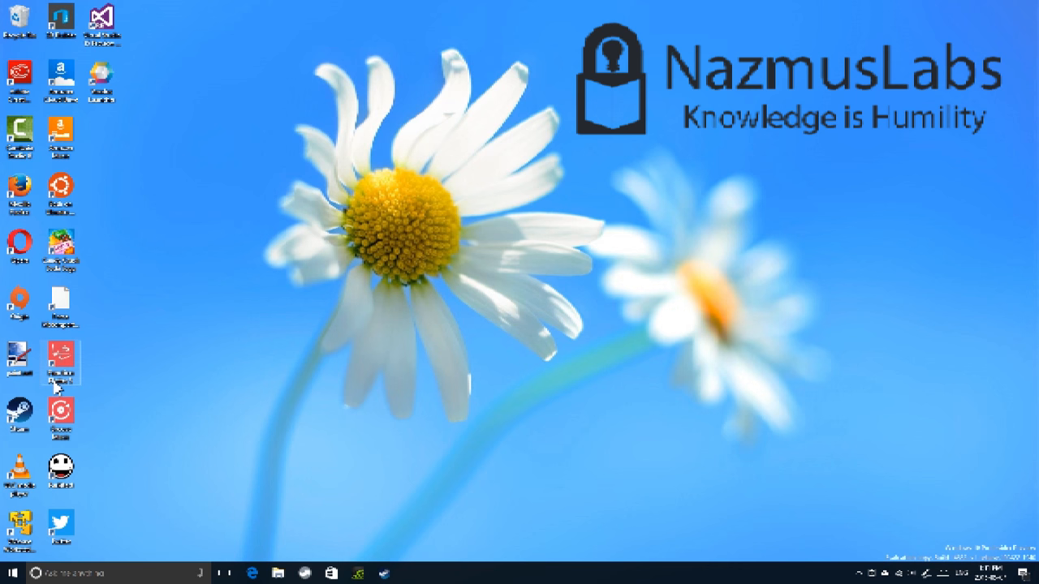
mouse_move(61, 365)
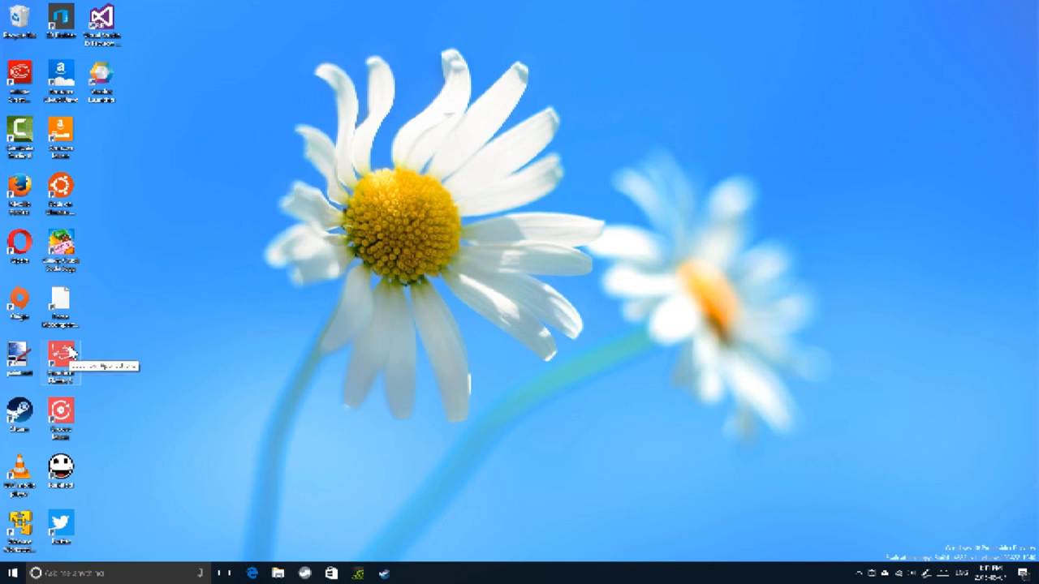